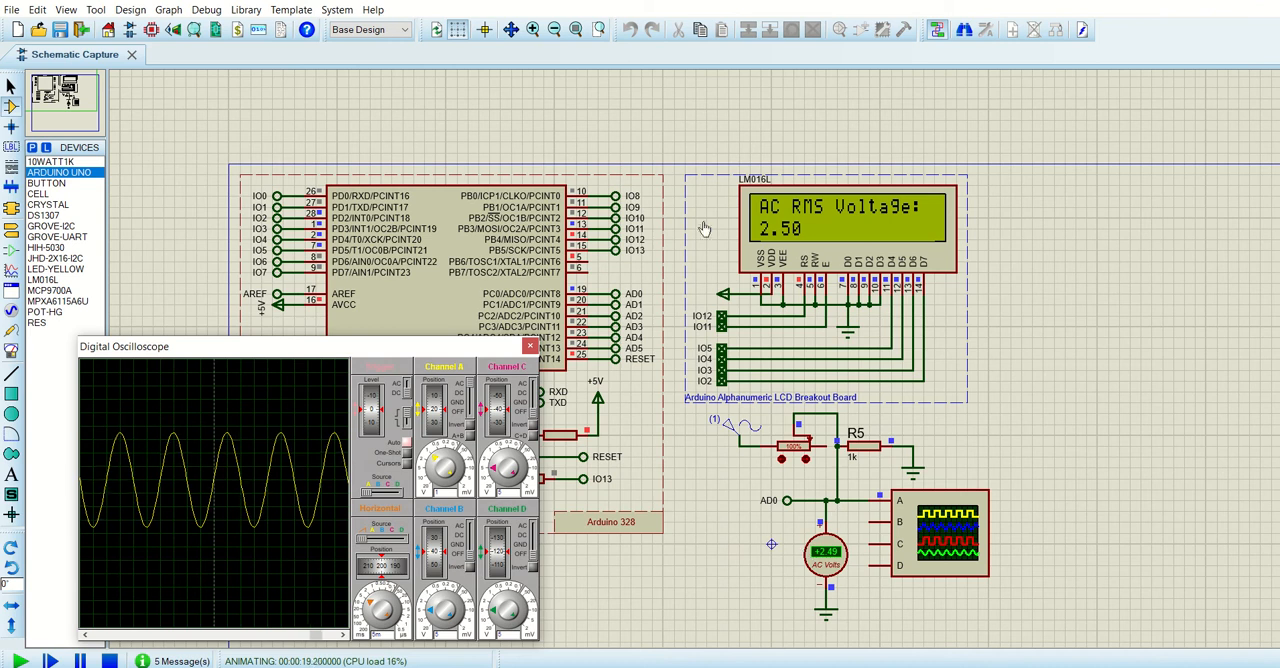
mouse_move(810, 244)
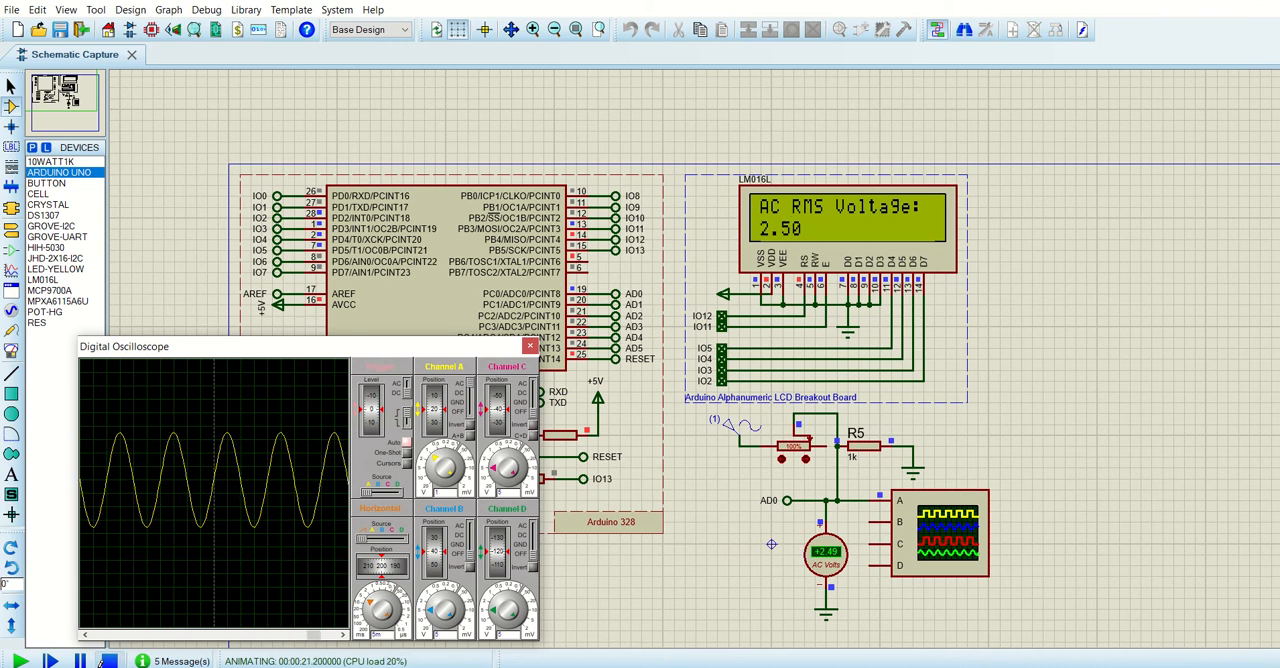
Halt the simulation so the LCD blanks and the oscilloscope closes, then look over the schematic.
left_click(108, 660)
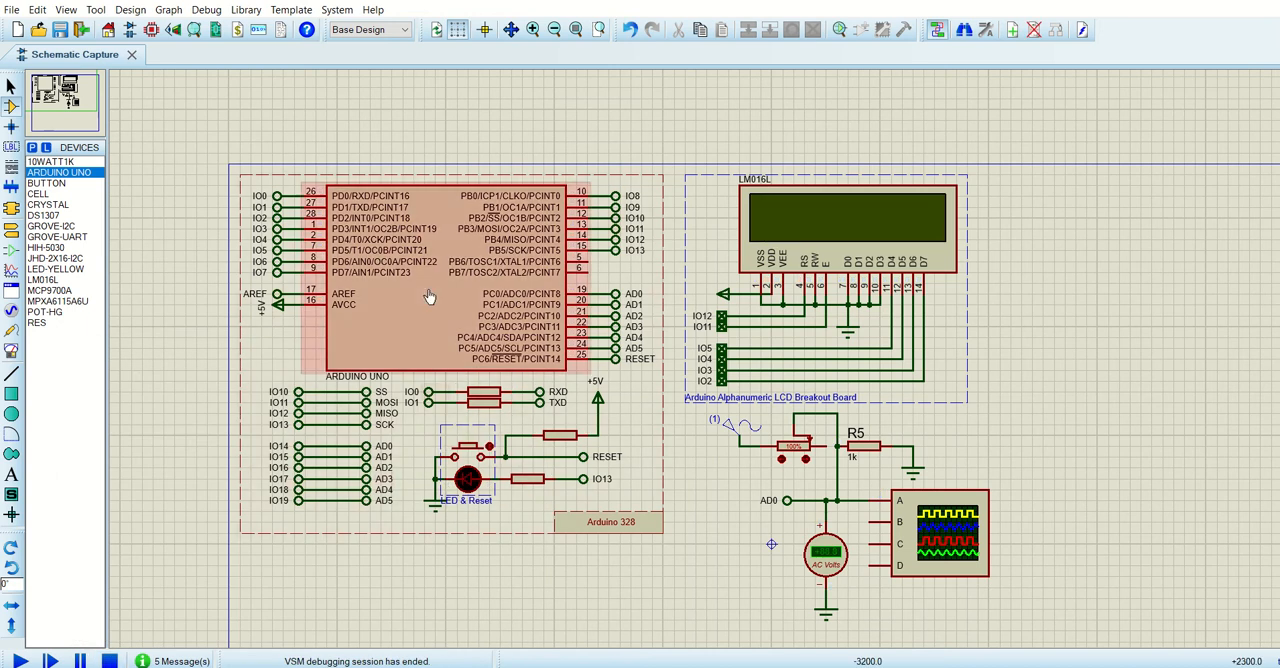
left_click(488, 540)
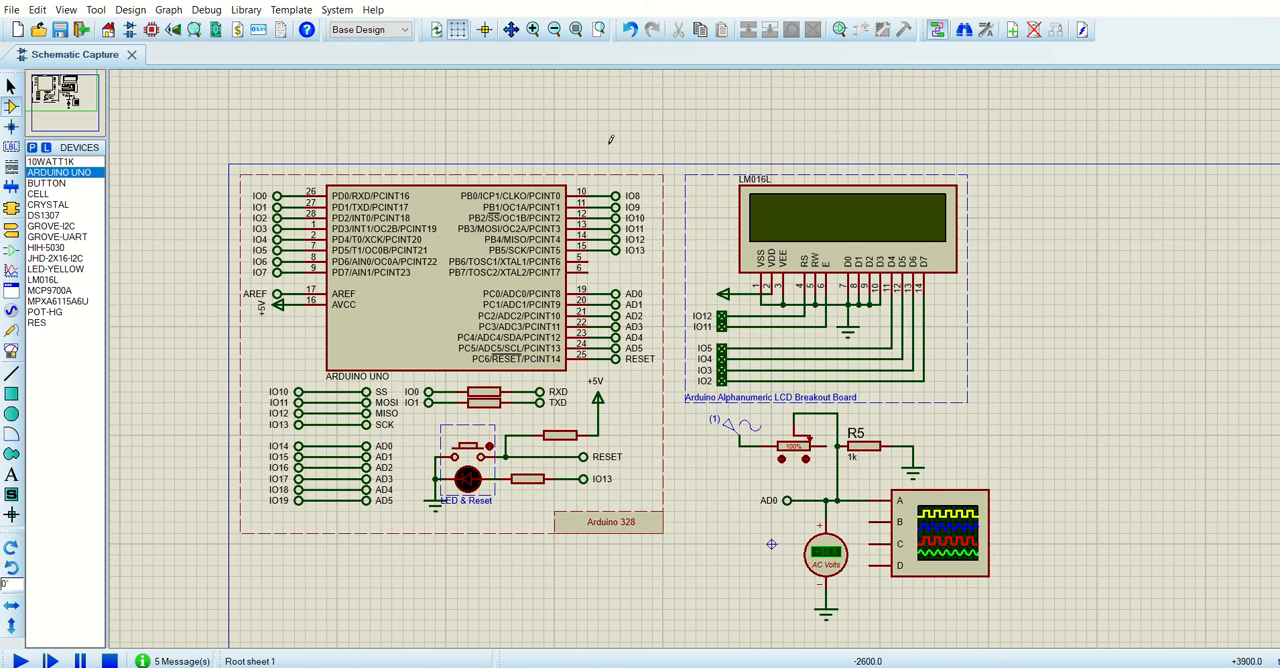
left_click(820, 244)
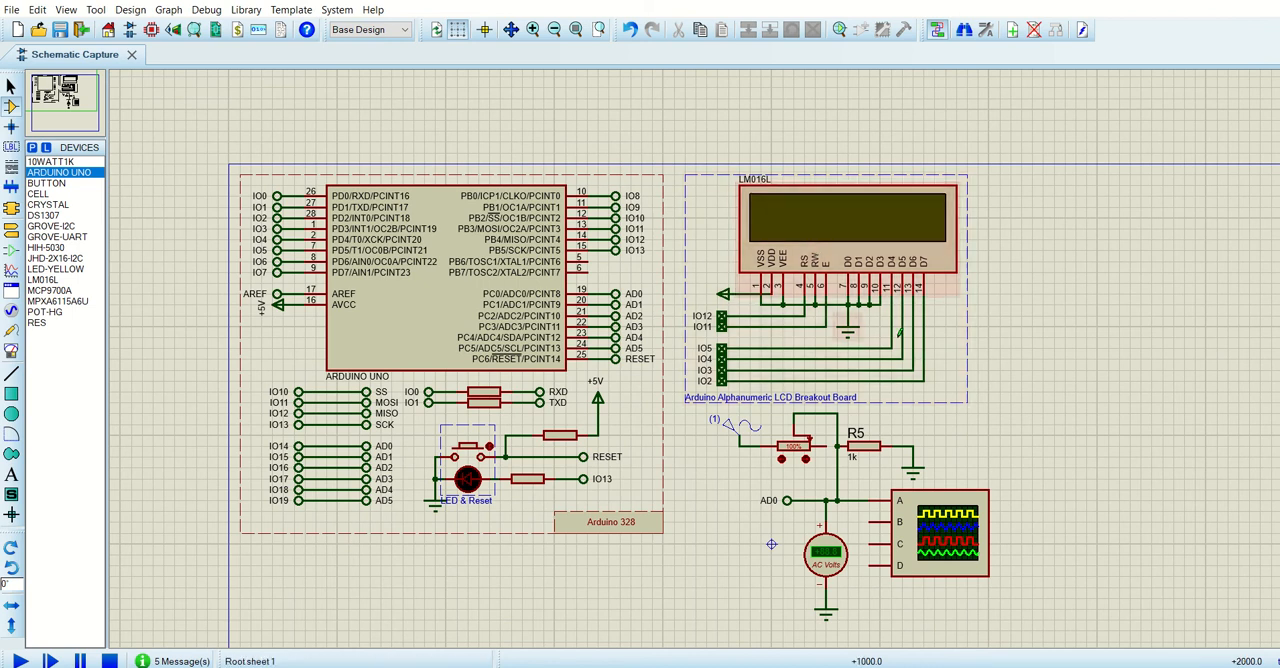
left_click(824, 290)
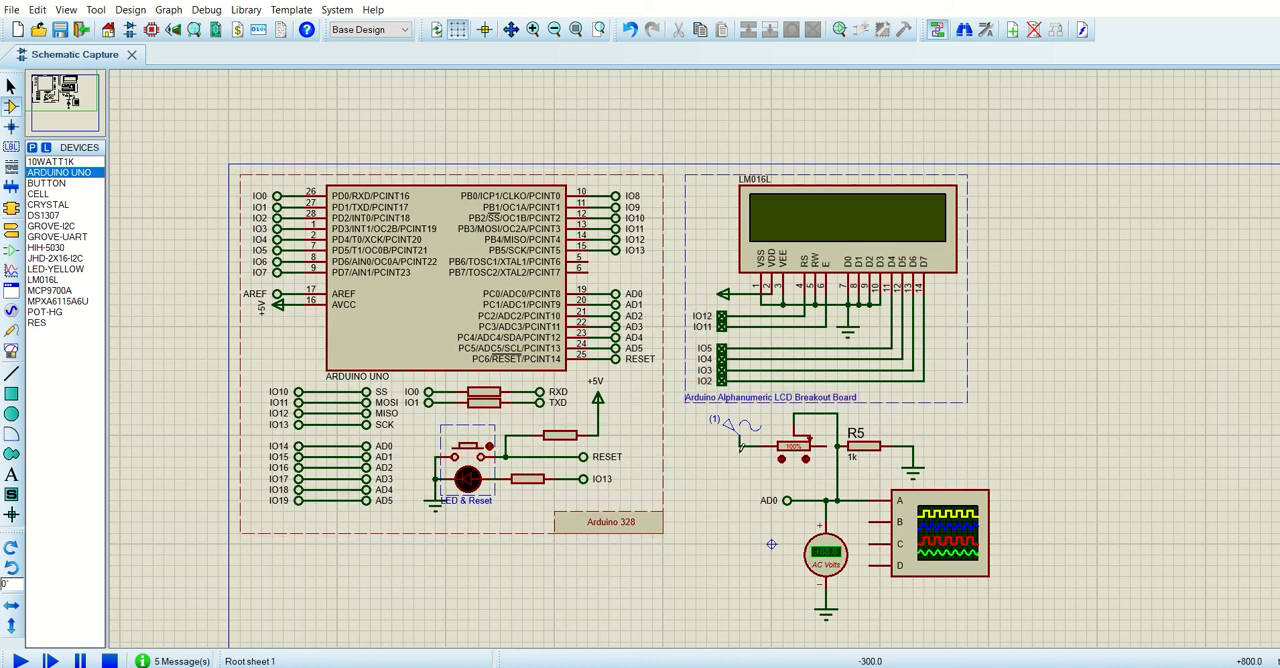
double_click(826, 554)
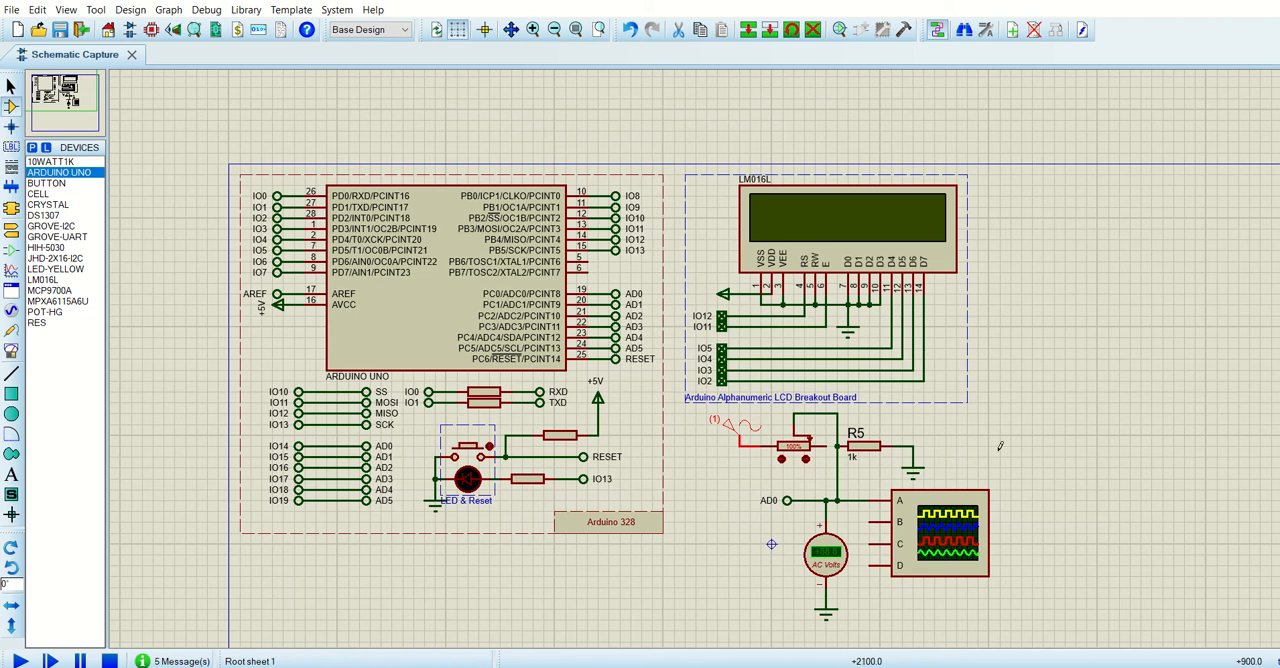
mouse_move(964, 424)
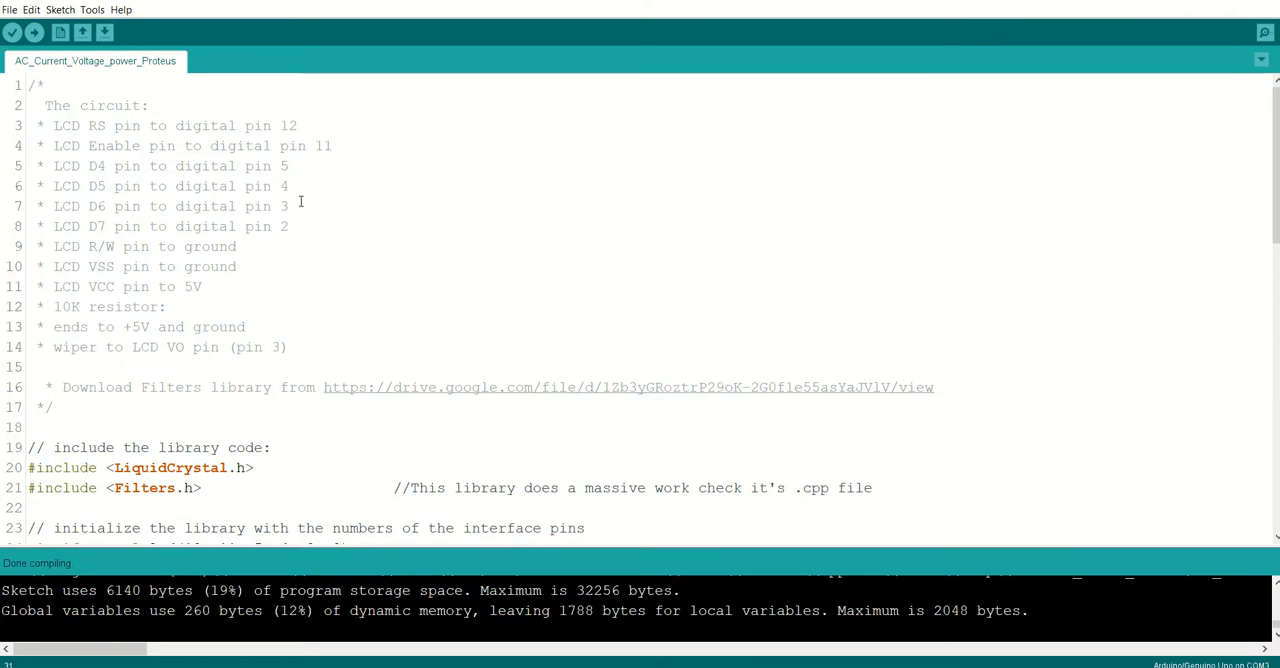
scroll("down", 3)
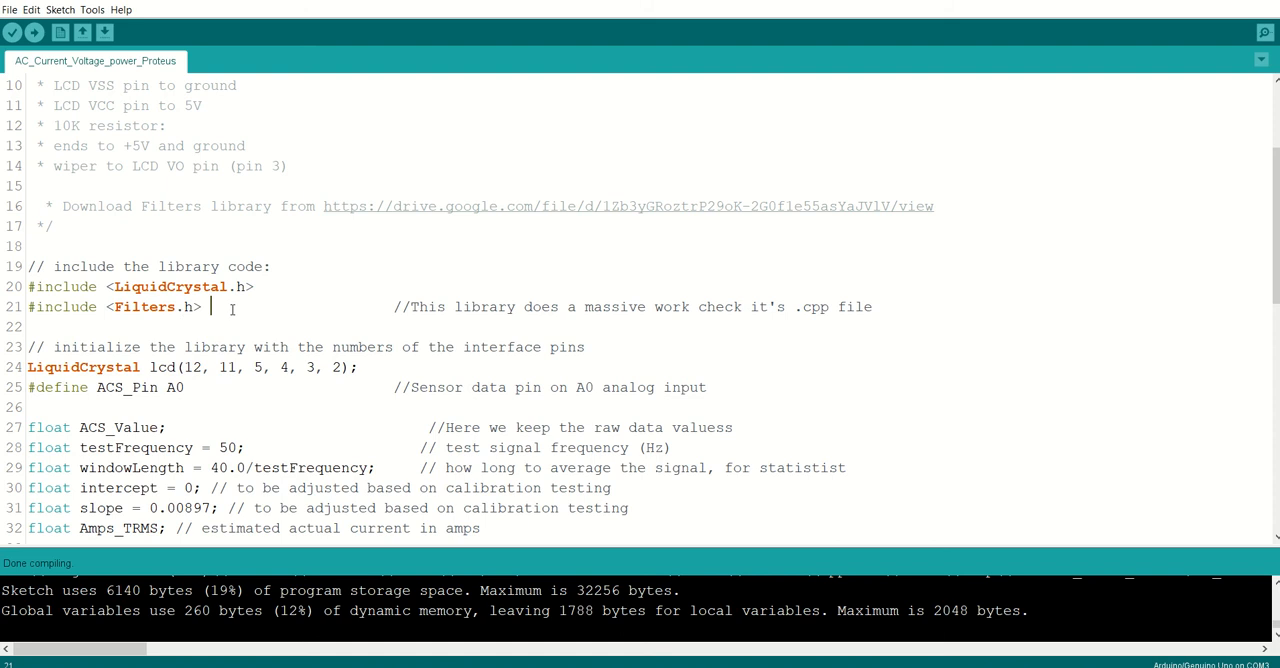
mouse_move(462, 216)
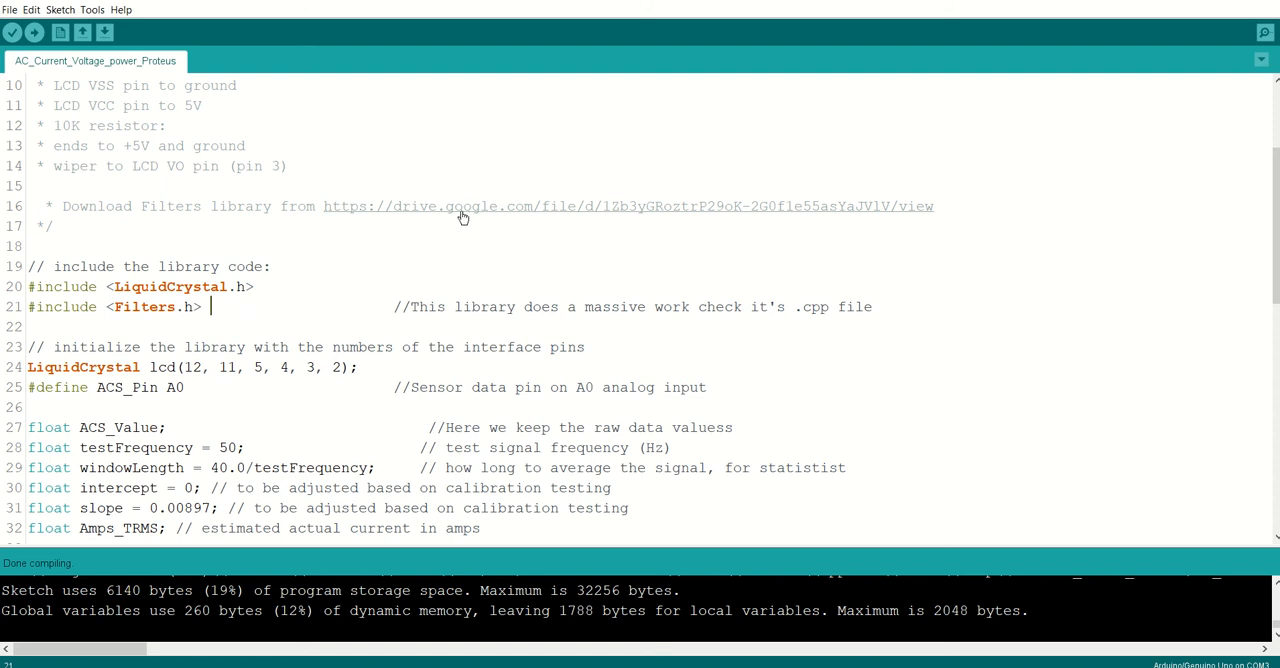
scroll("down", 3)
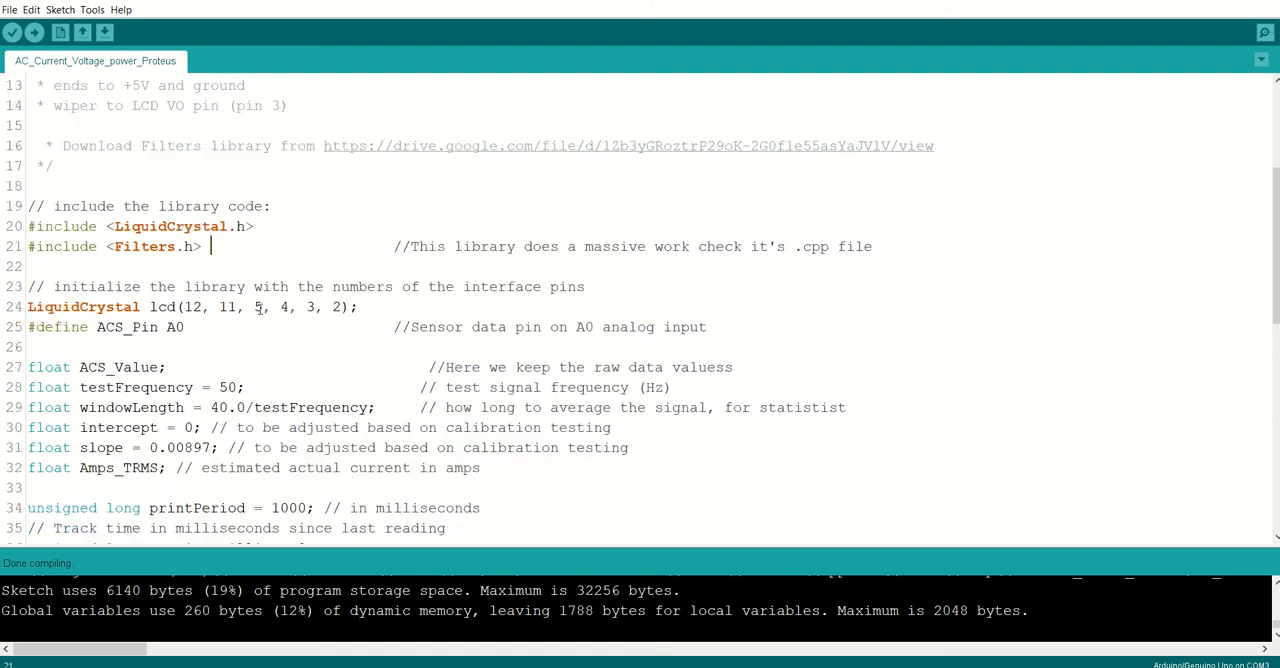
scroll("down", 3)
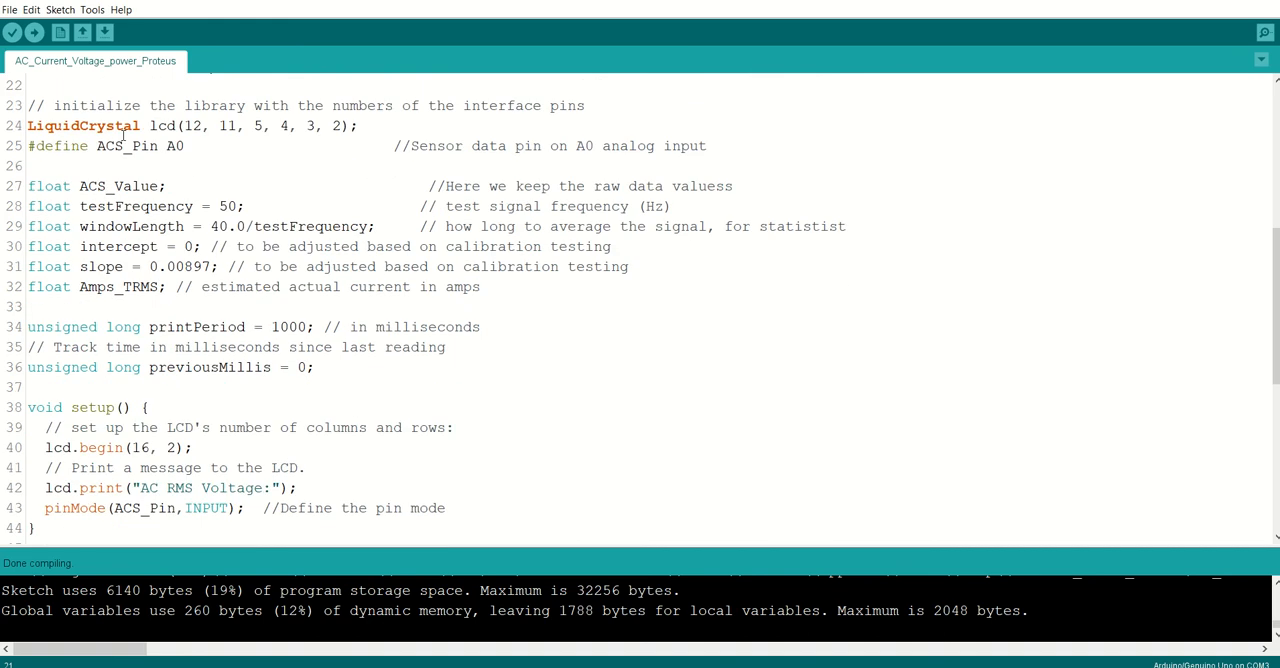
mouse_move(220, 142)
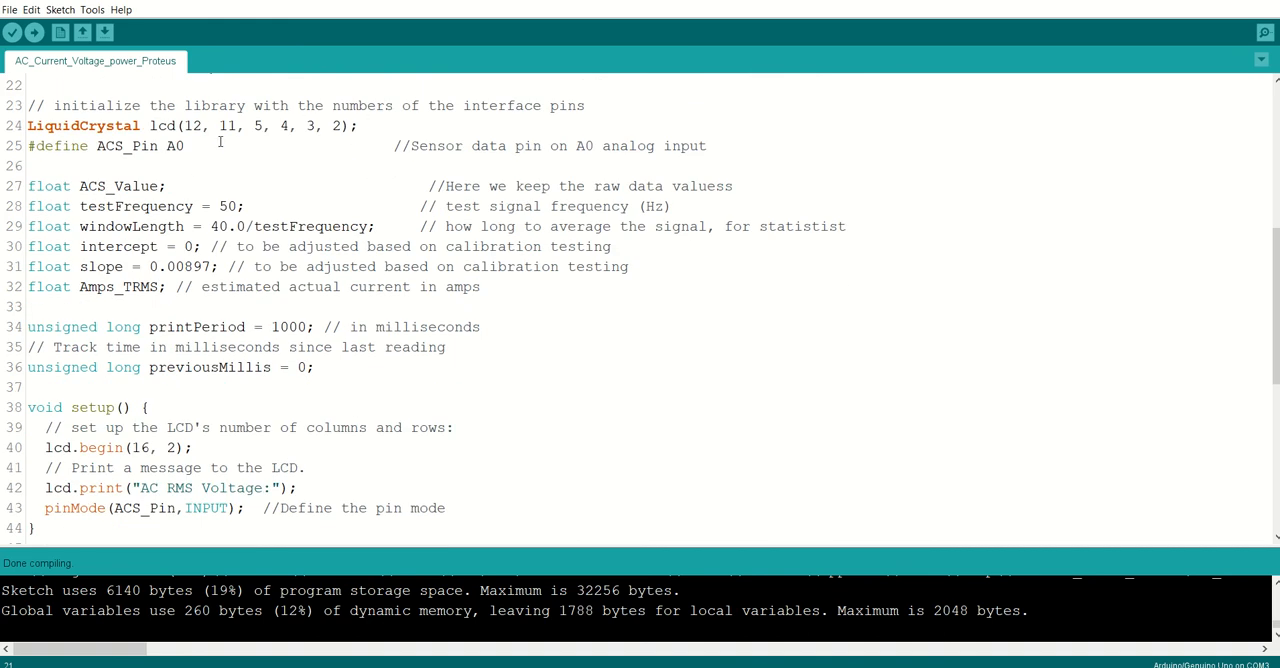
scroll("down", 3)
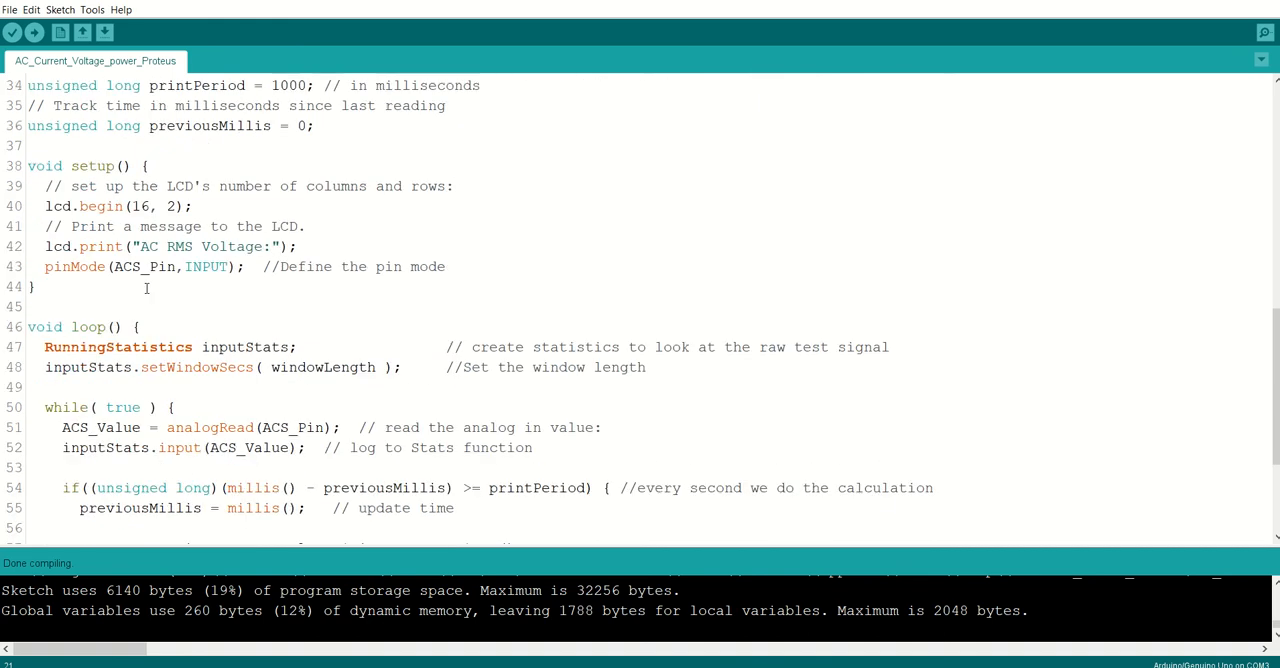
scroll("down", 3)
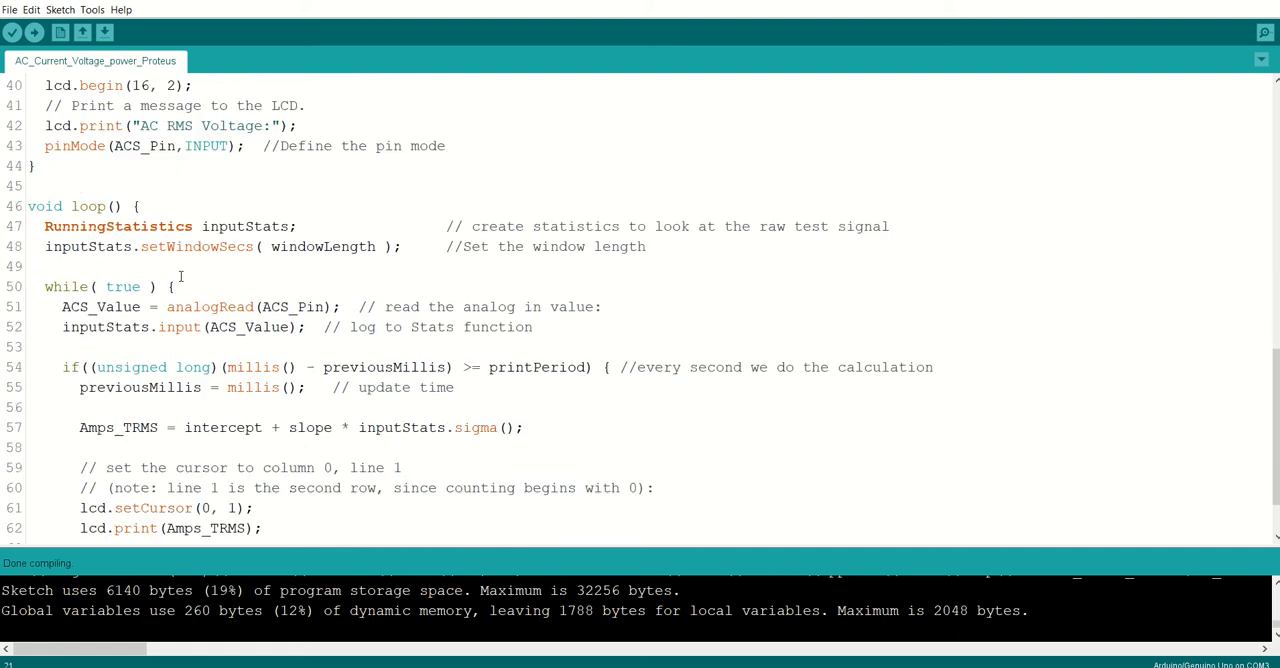
scroll("down", 3)
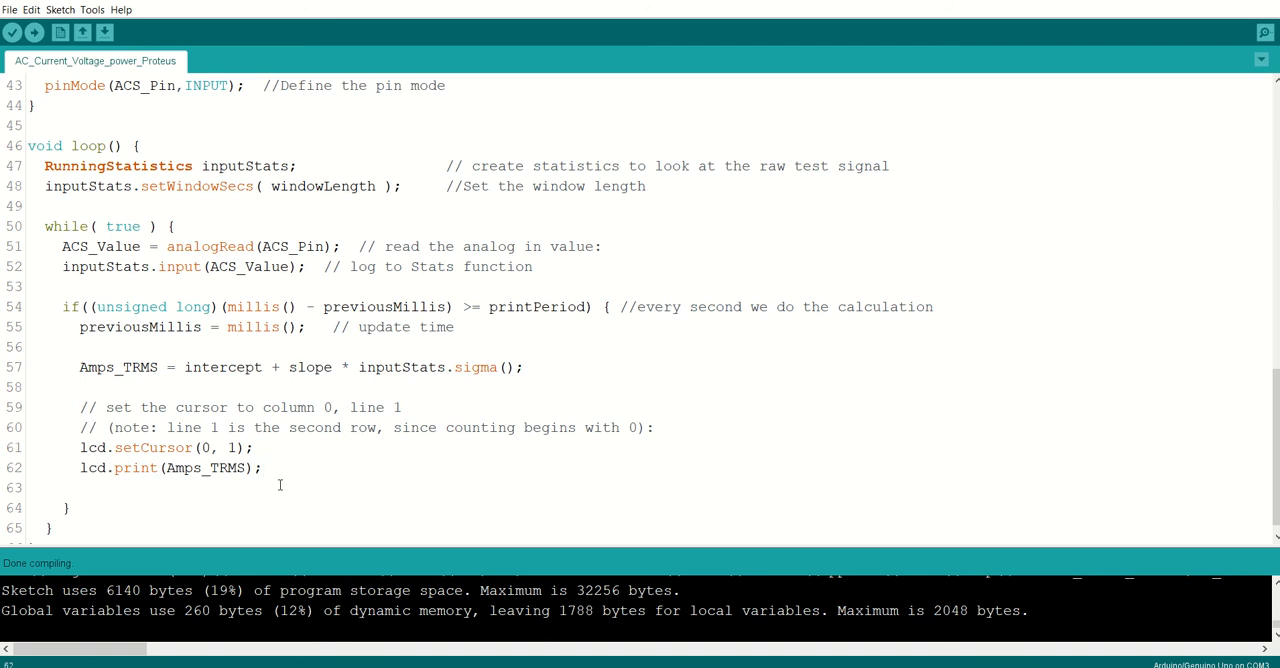
mouse_move(1010, 332)
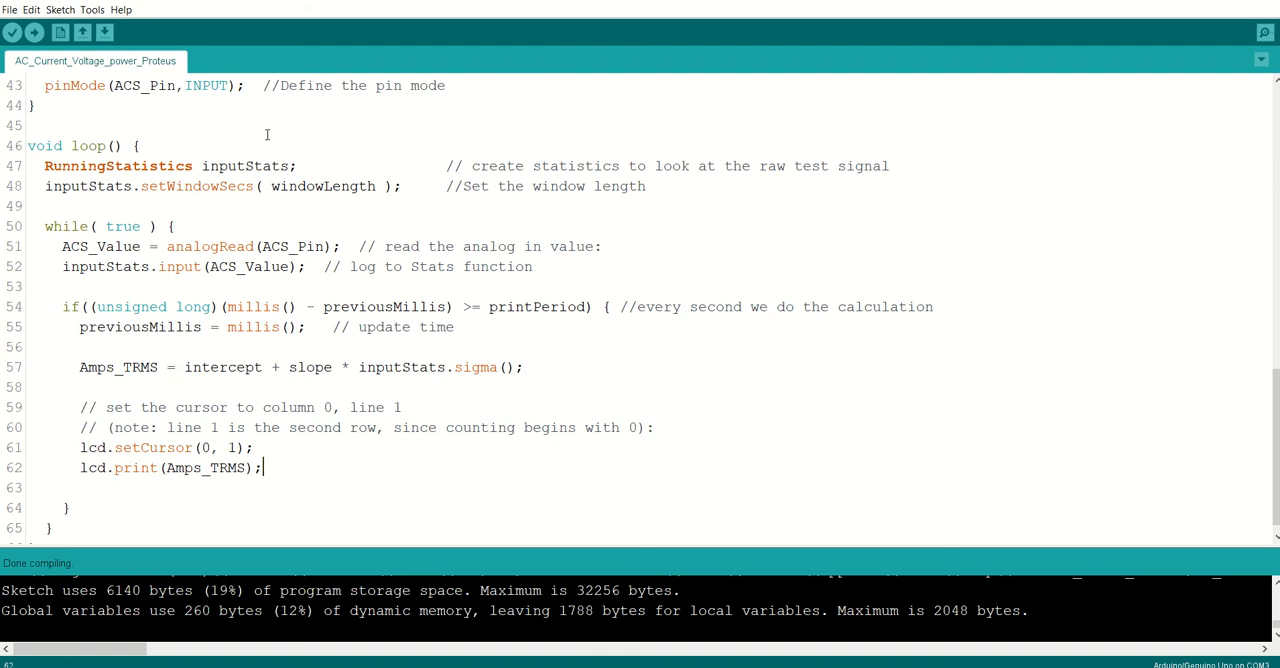
mouse_move(32, 8)
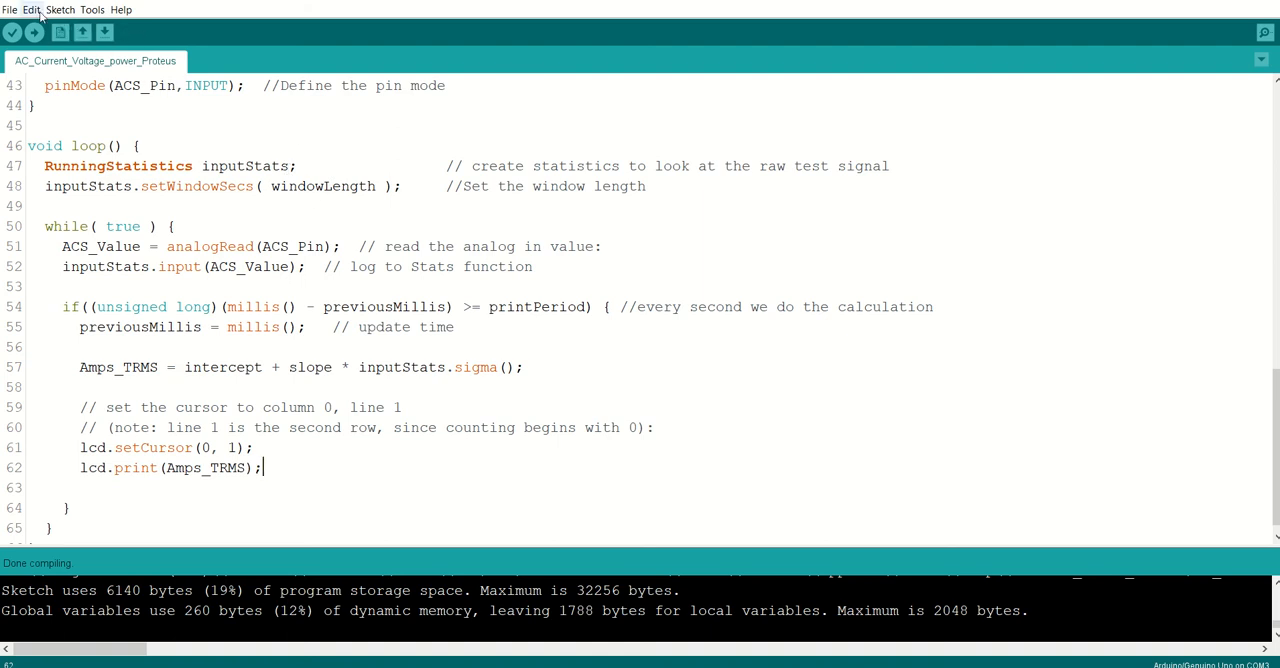
mouse_move(182, 196)
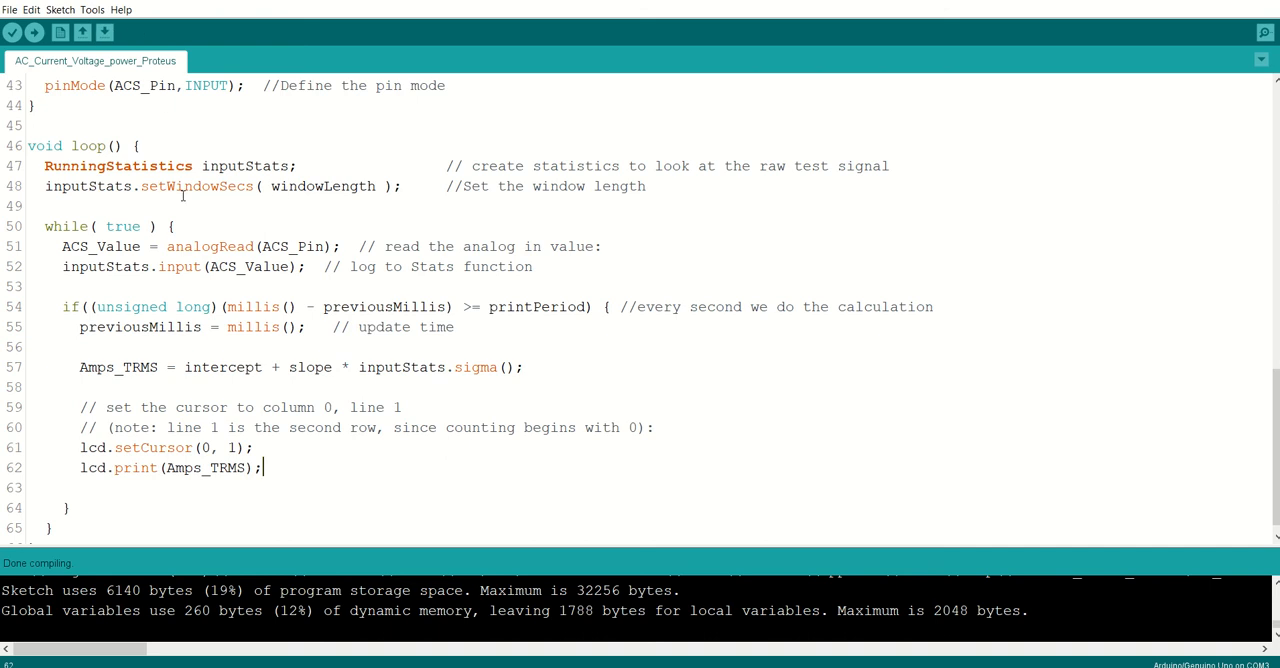
Leave the reviewed sketch in Arduino IDE and switch back to the Proteus schematic.
left_click(12, 32)
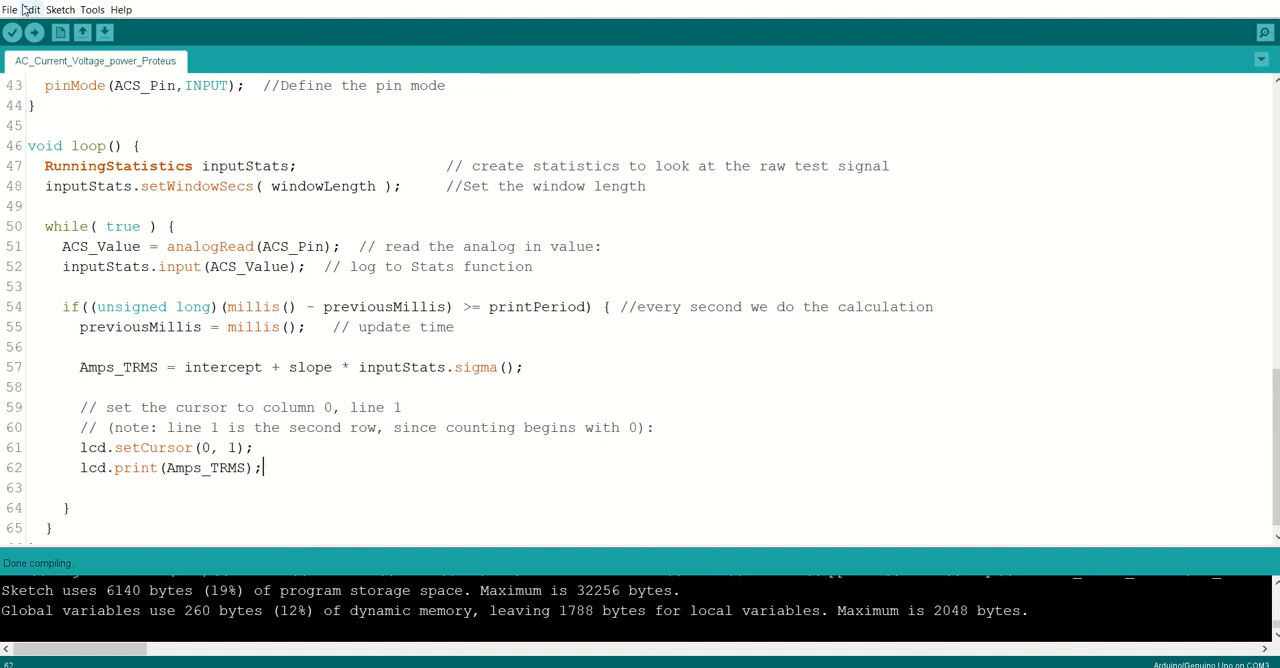
left_click(60, 8)
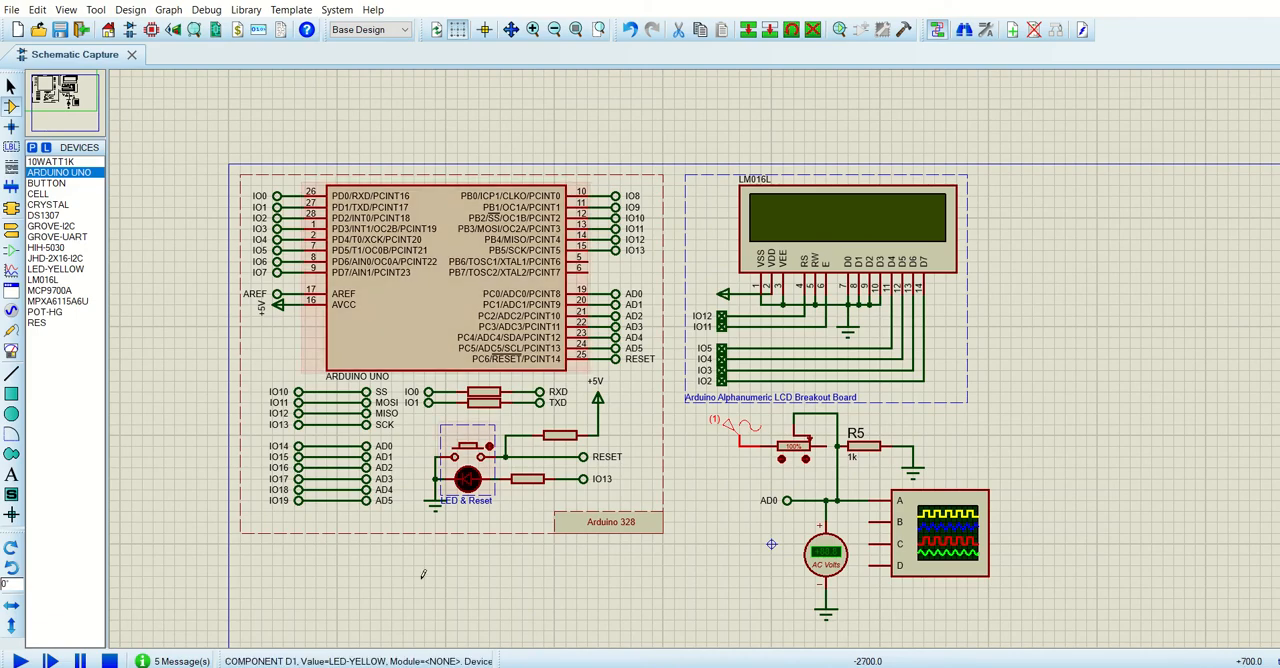
Confirm the Arduino UNO's Program File in Edit Component and restart the simulation showing 'AC RMS Voltage:'.
left_click(420, 320)
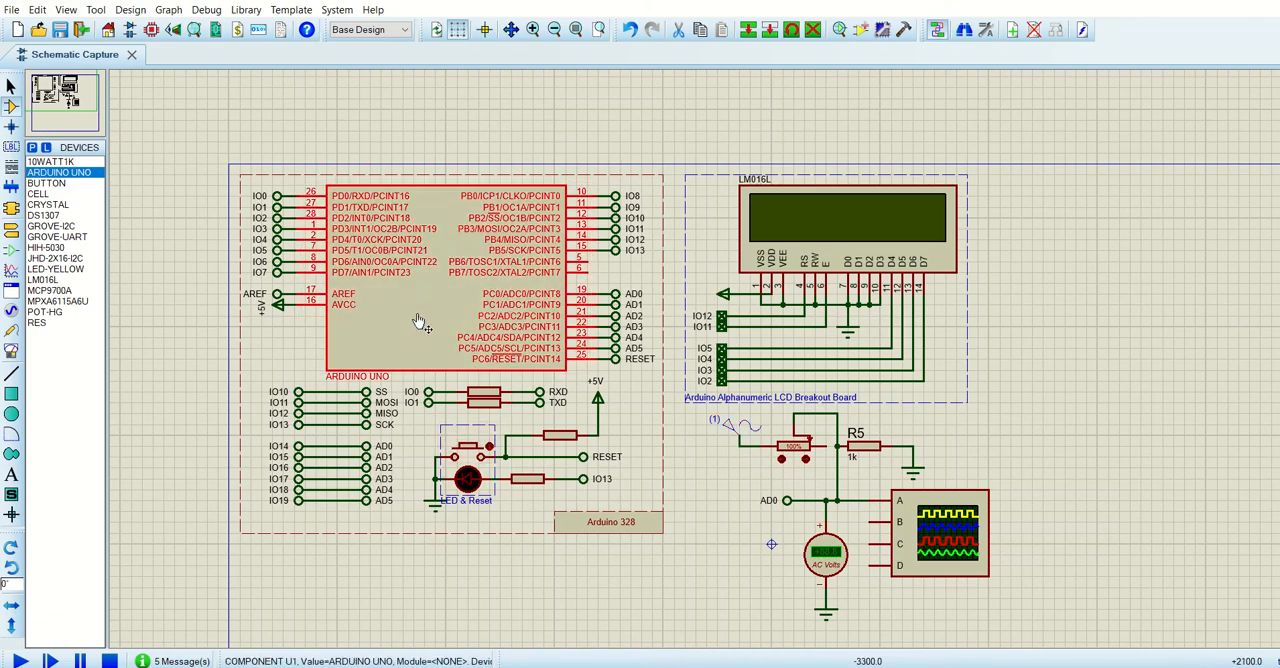
double_click(420, 320)
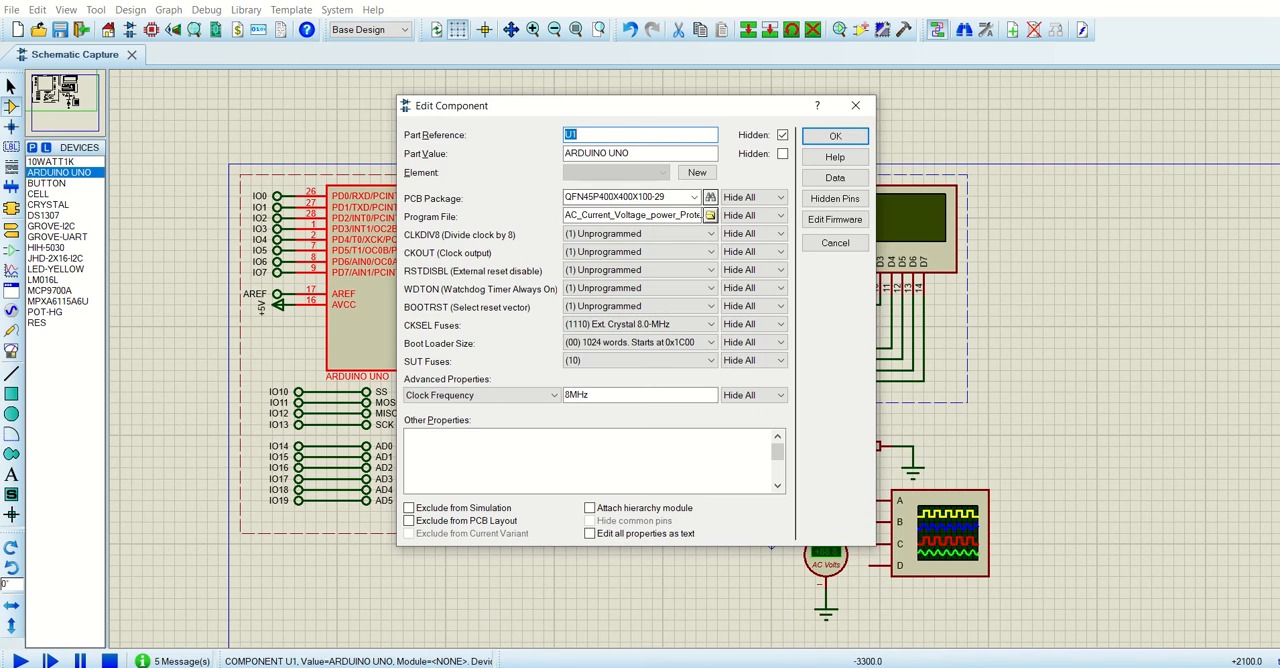
left_click(710, 216)
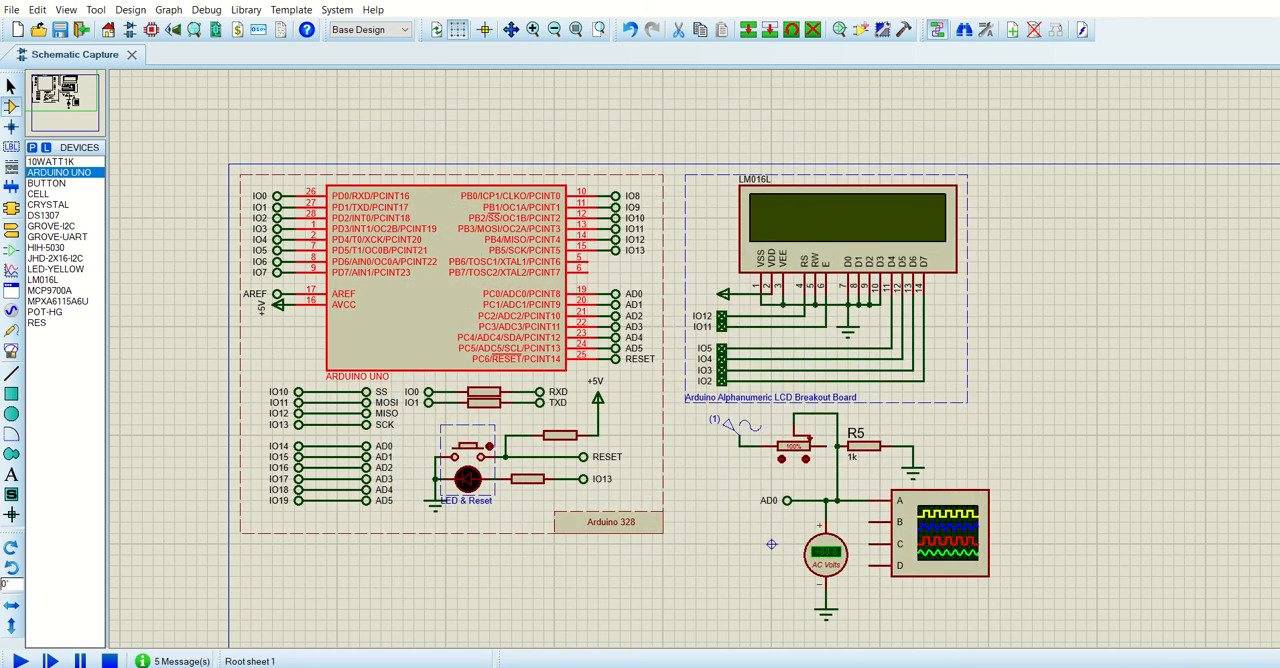
left_click(48, 660)
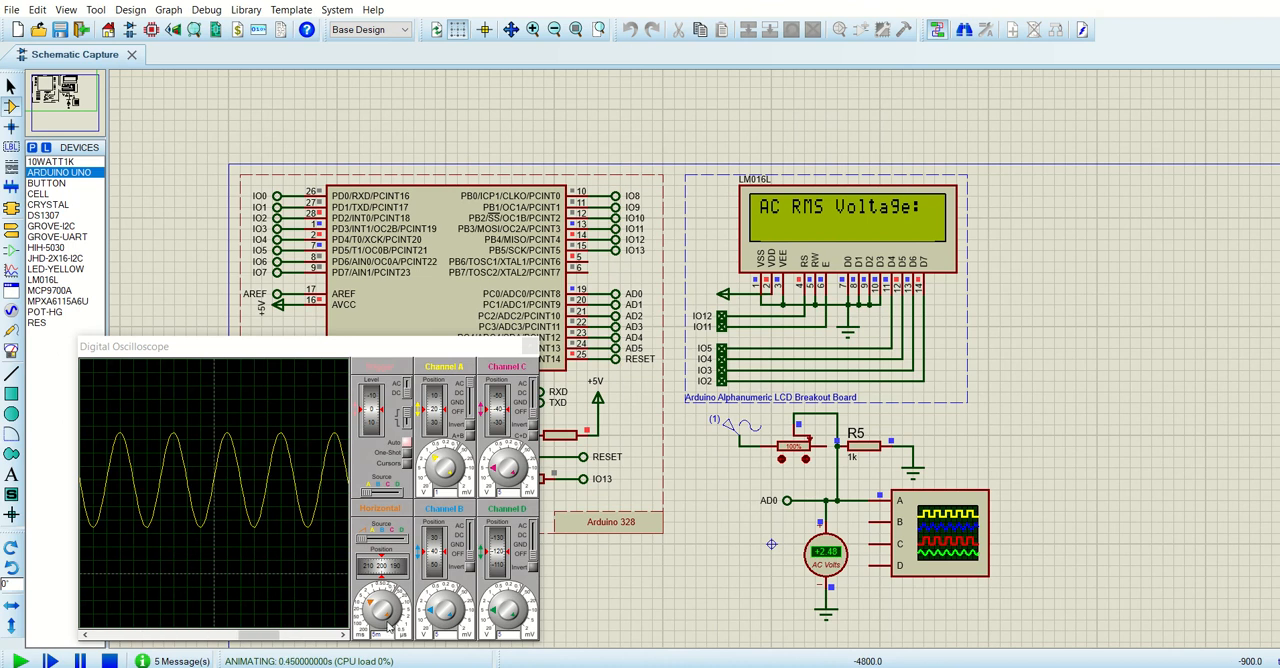